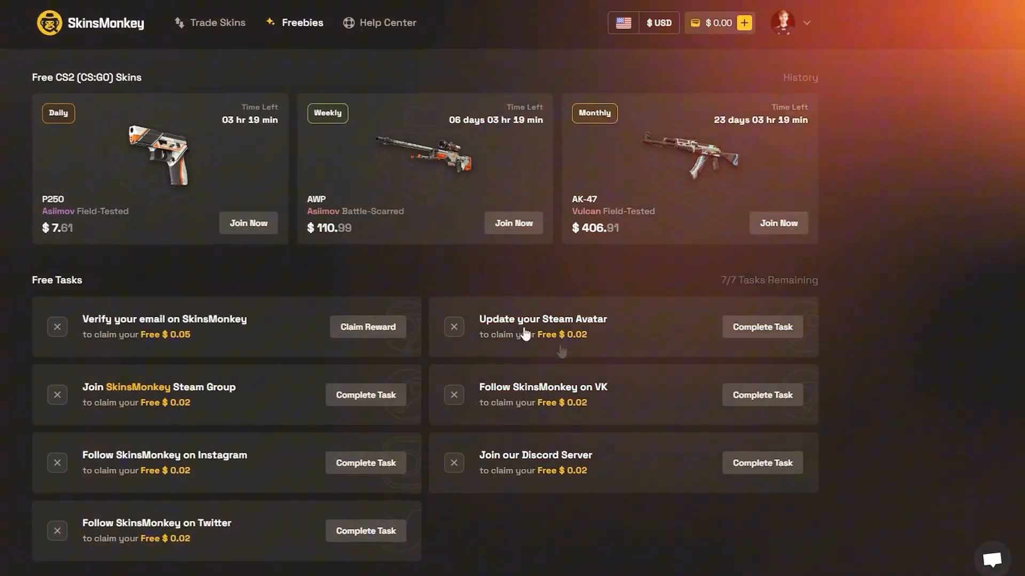
Show the context actions for the Intel 82579LM Gigabit adapter under Network adapters in Device Manager.
click(992, 560)
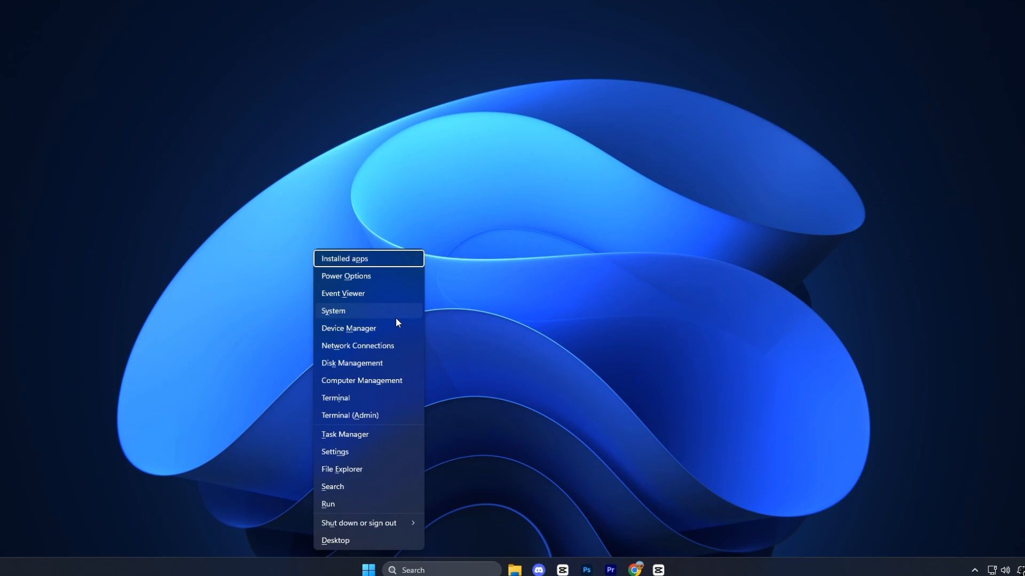
click(348, 328)
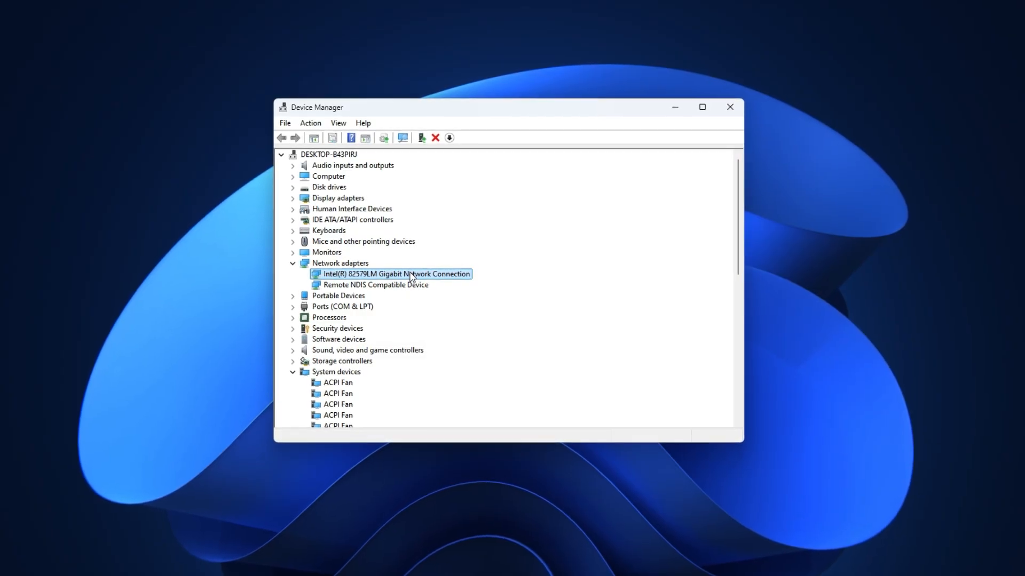
right_click(392, 273)
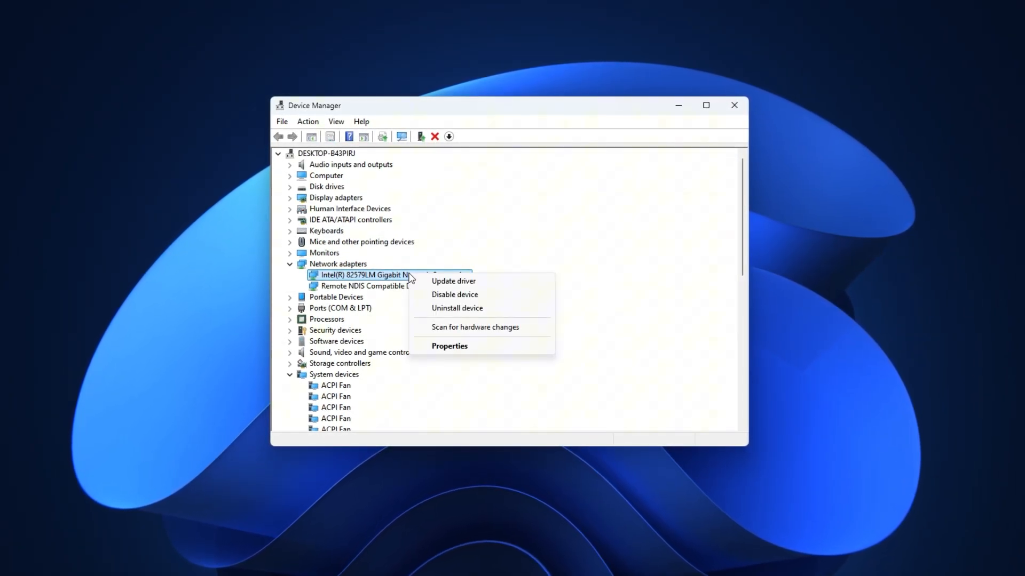
Set TCP Checksum Offload (IPv4/IPv6) to Disabled in the Intel adapter's Advanced properties and confirm with OK.
click(448, 345)
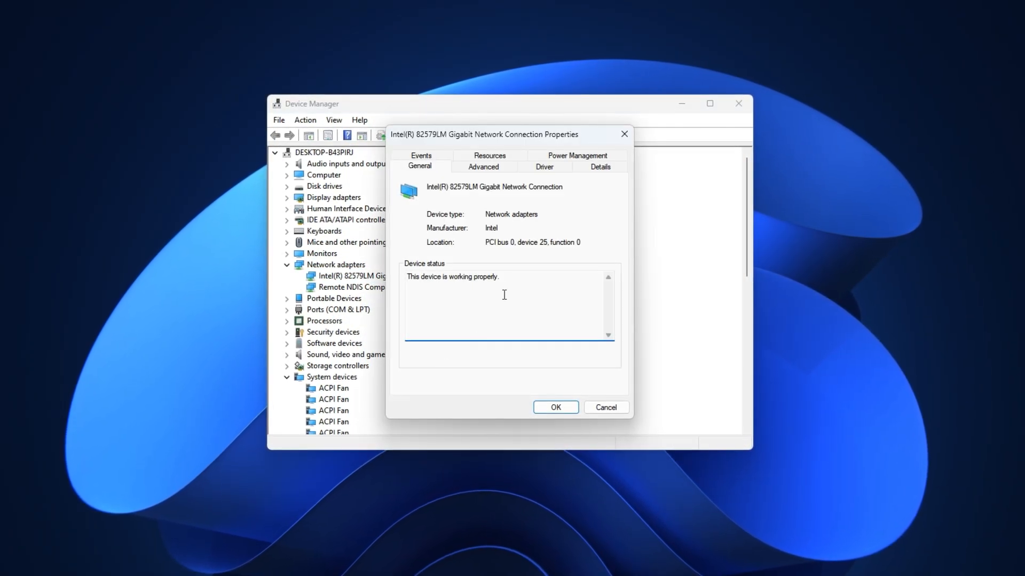
click(482, 167)
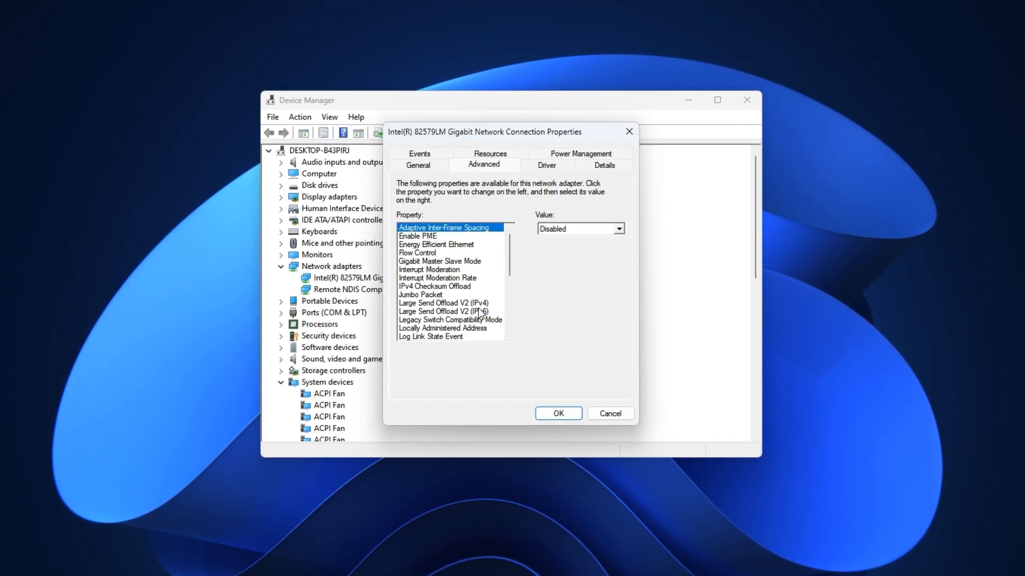
scroll(down, 3)
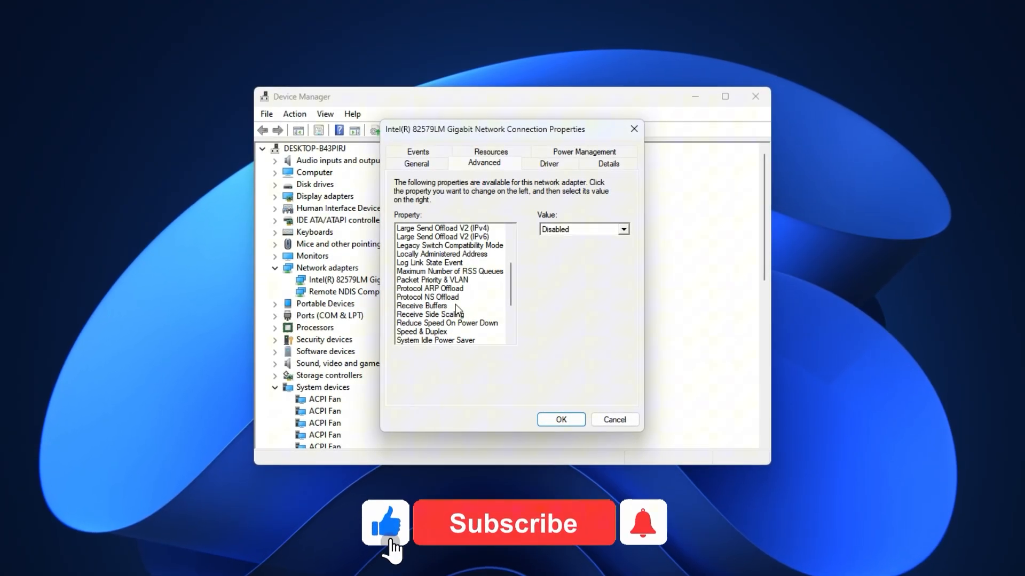
scroll(down, 3)
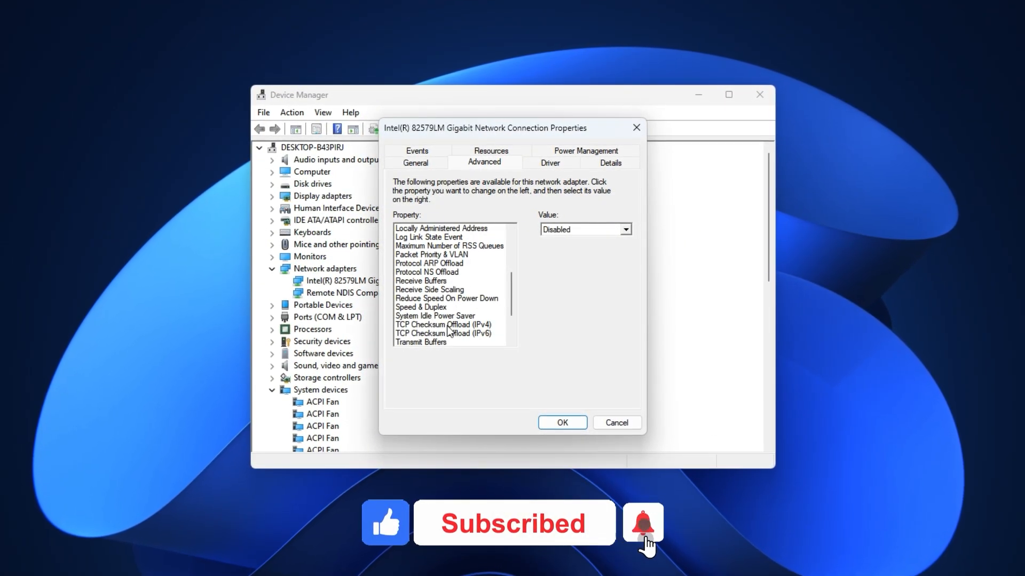
click(442, 334)
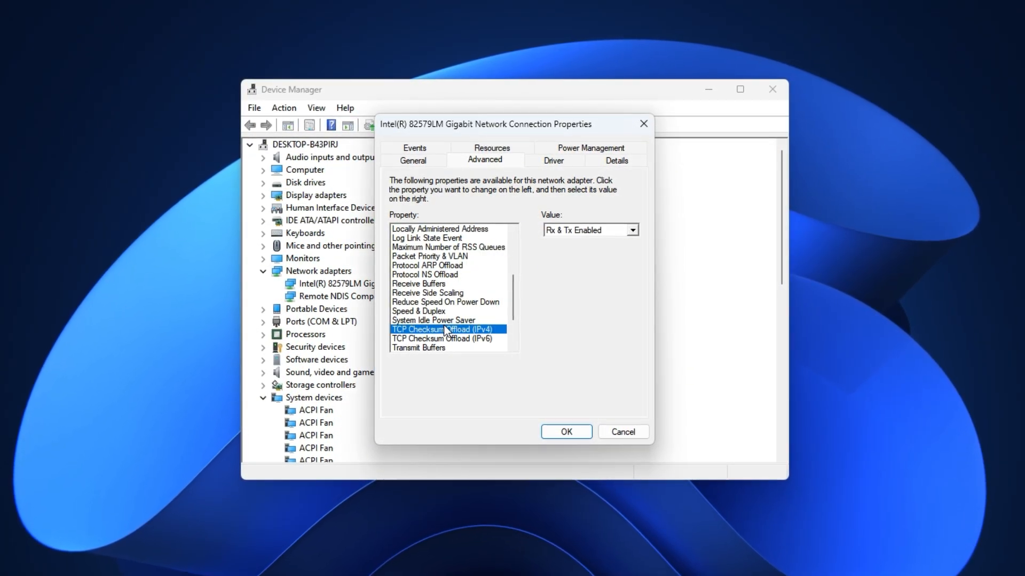
click(632, 230)
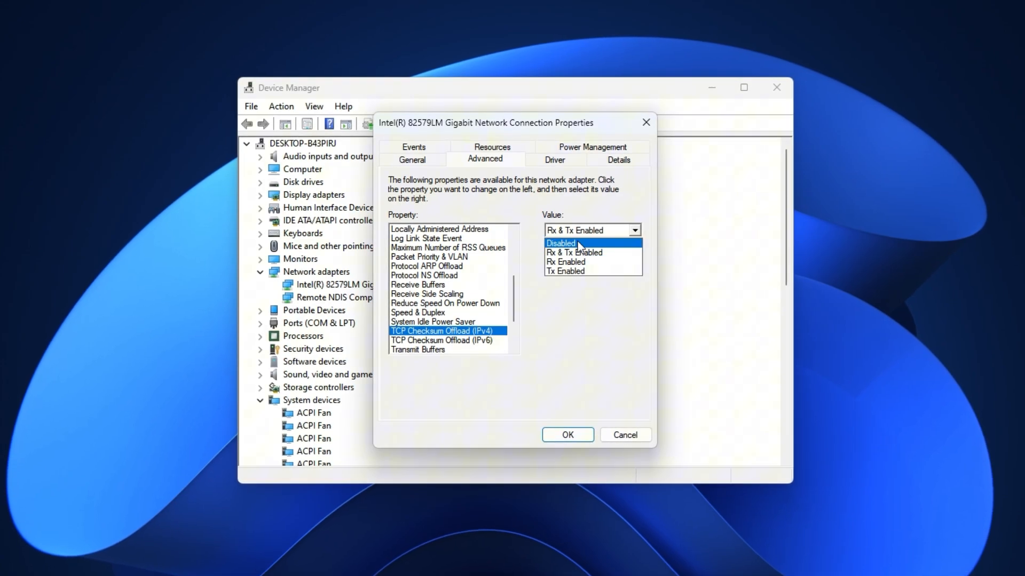
click(441, 341)
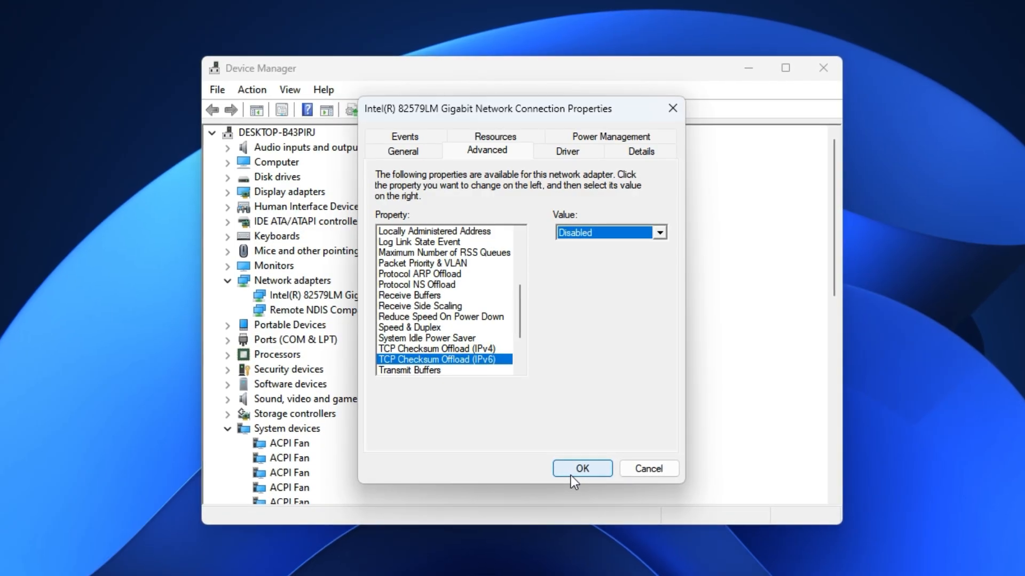
click(580, 469)
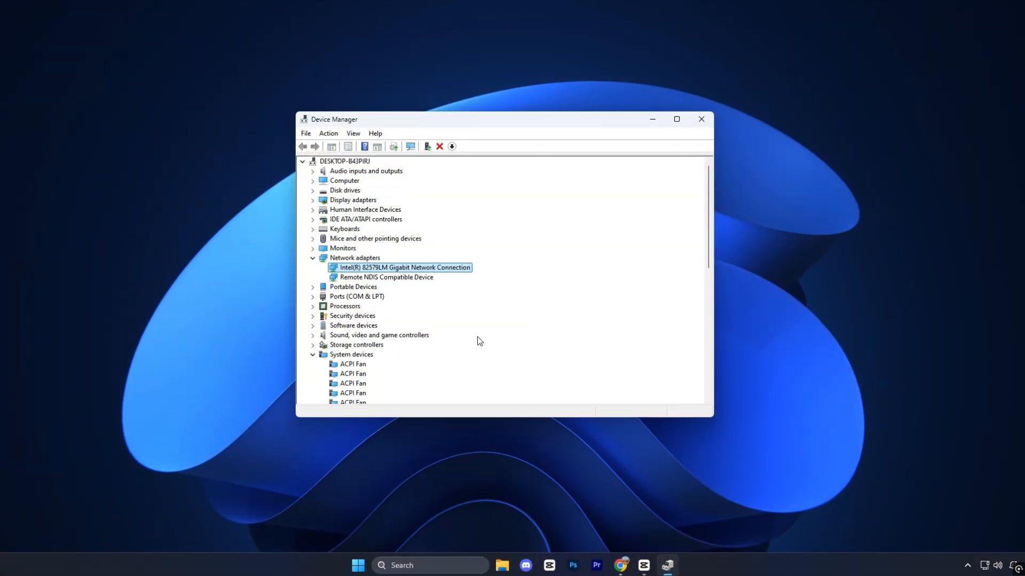
Show the context actions for High Precision Event Timer under System devices to disable it.
scroll(down, 3)
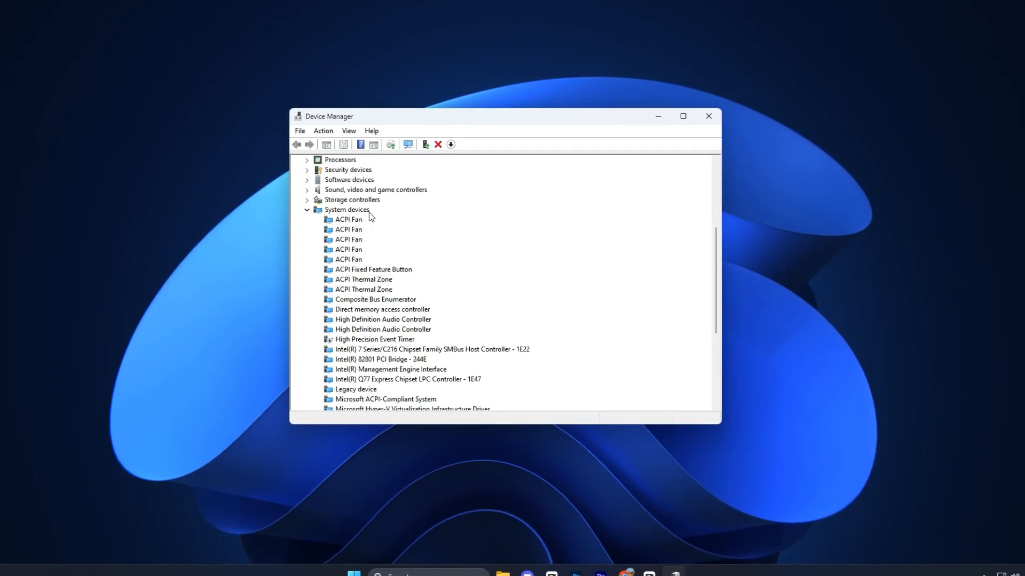
click(347, 210)
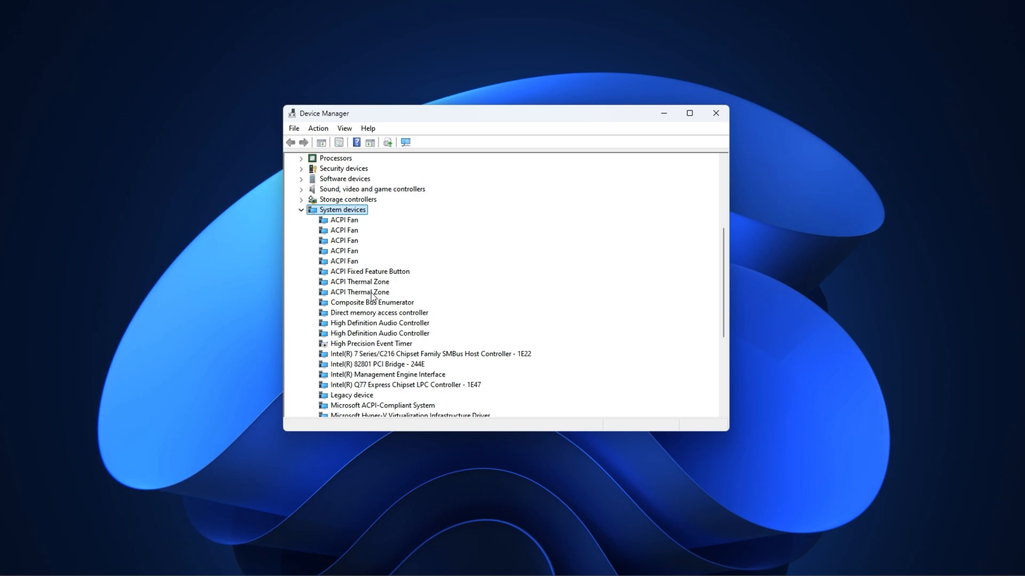
click(370, 343)
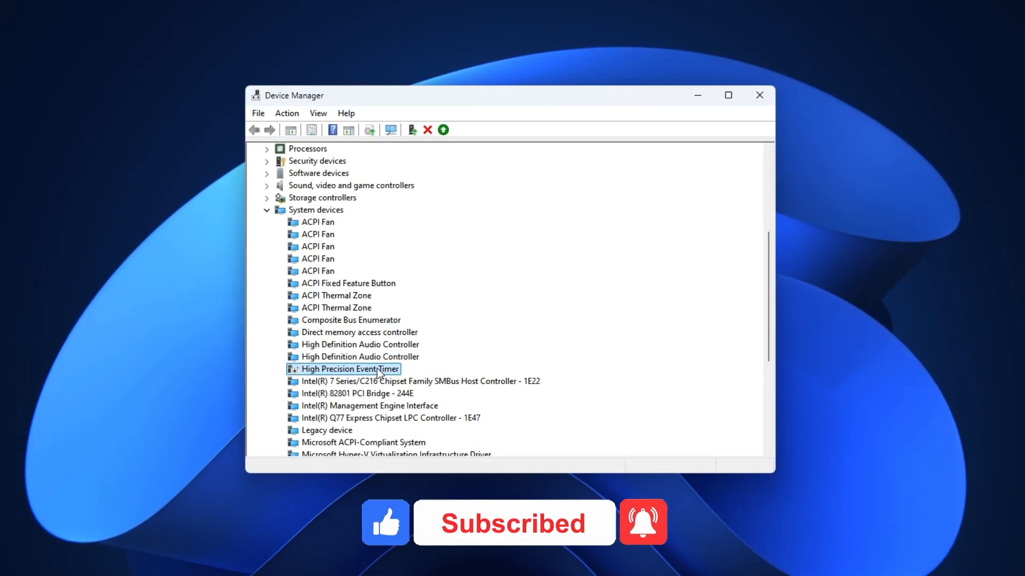
right_click(350, 370)
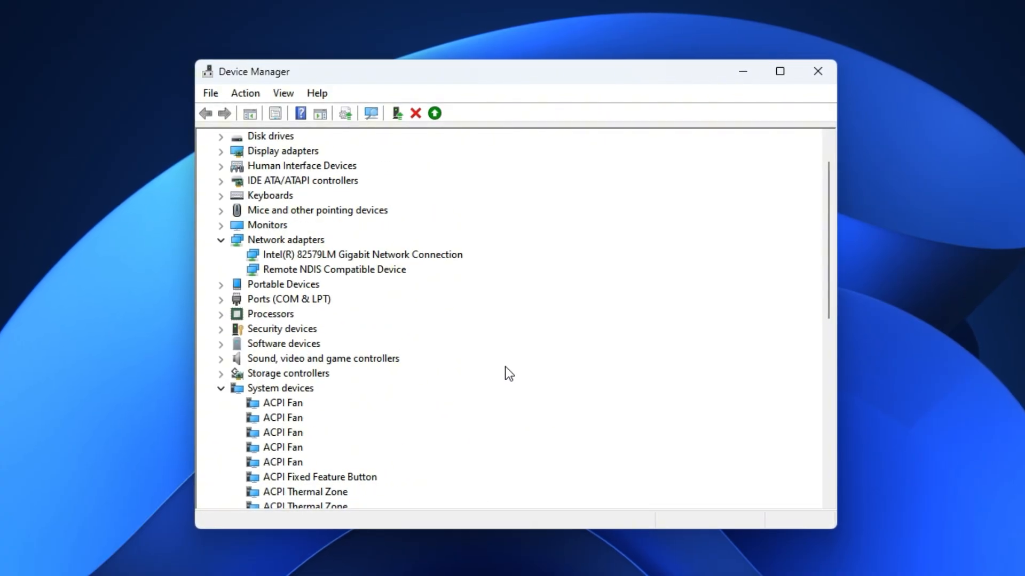
Close Device Manager and search 'services' to launch the Services console.
click(817, 71)
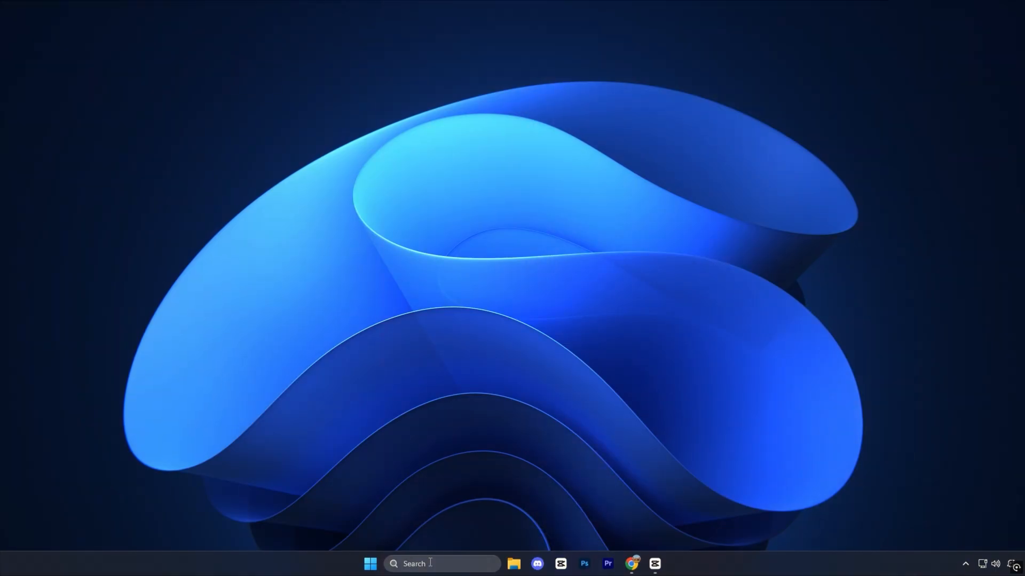
text(services)
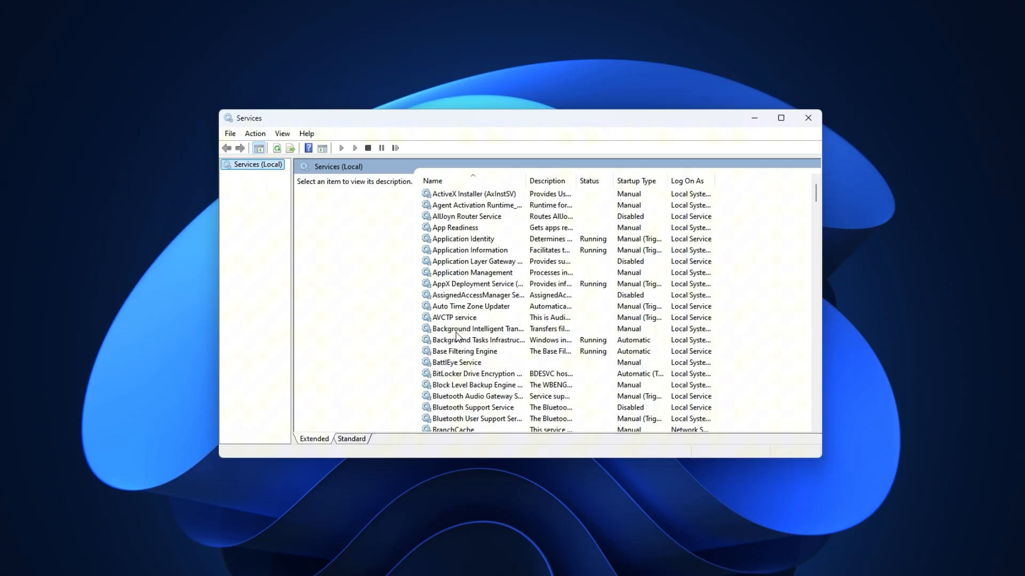
Set BitLocker Drive Encryption Service's startup type to Disabled and confirm.
click(476, 373)
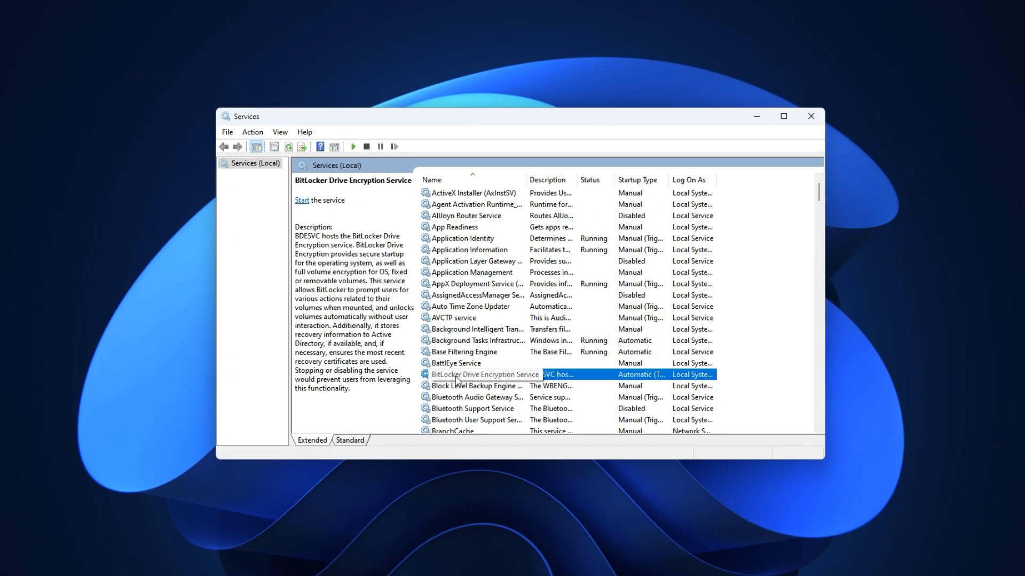
scroll(down, 3)
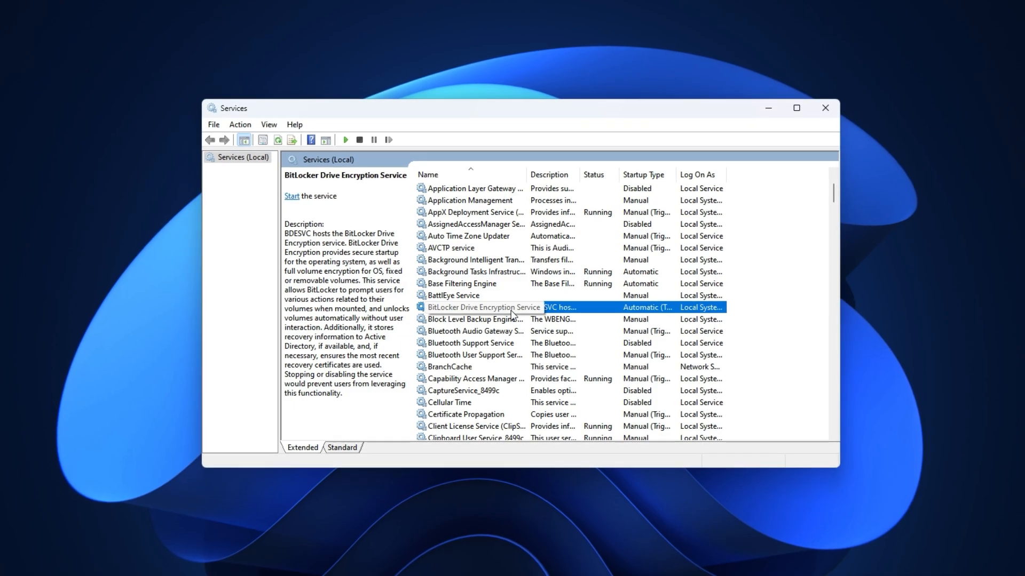
right_click(484, 307)
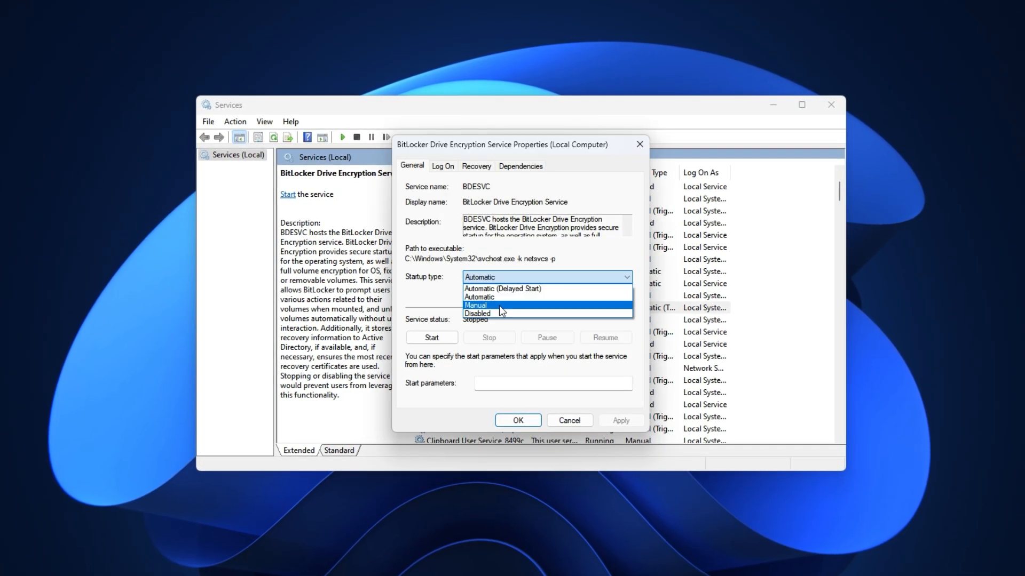
click(477, 313)
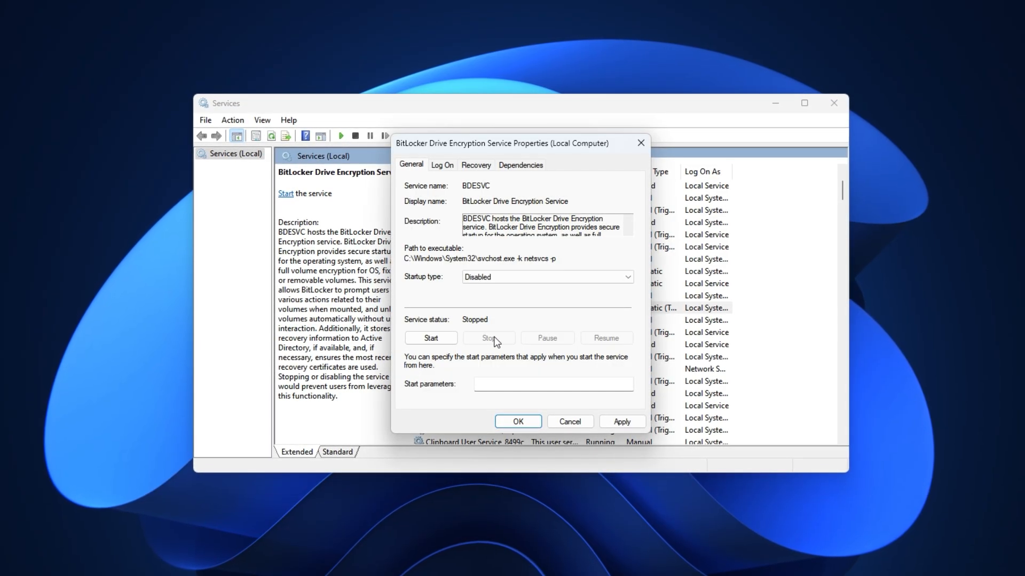
click(567, 421)
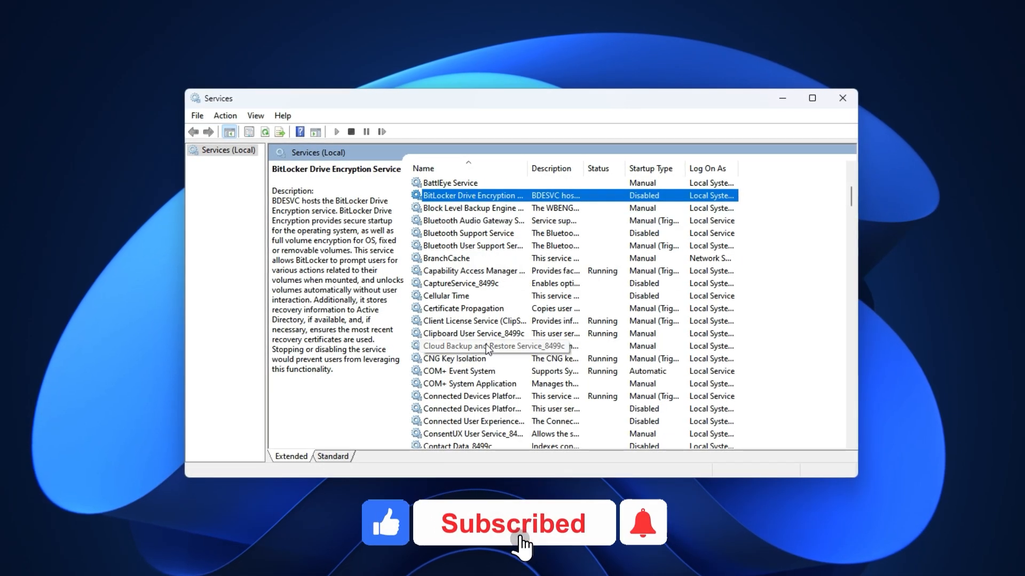
scroll(down, 3)
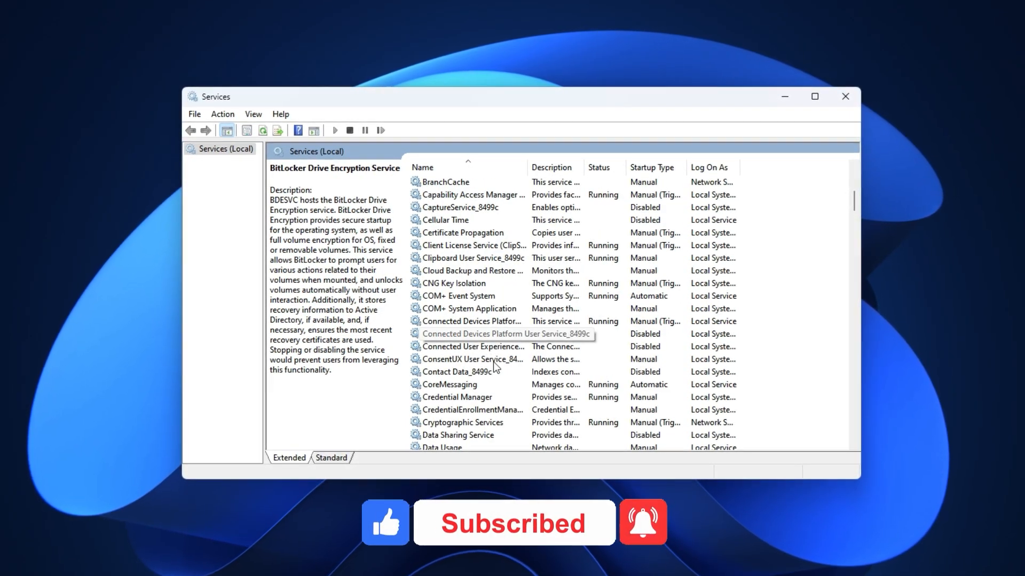
Confirm Connected User Experiences and Telemetry has a Disabled startup type, then move down to the Diagnostic services.
click(472, 346)
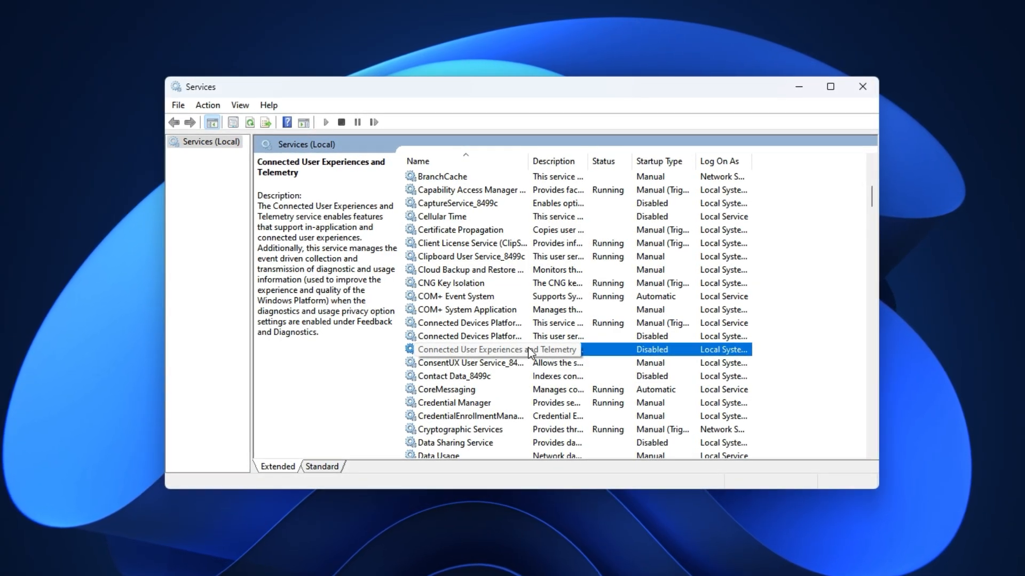
double_click(495, 349)
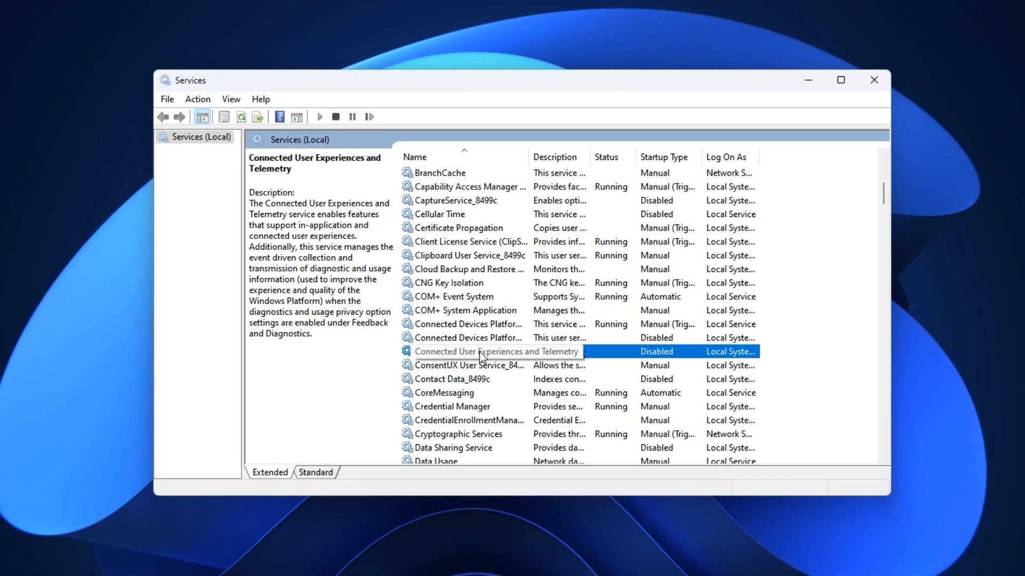
scroll(down, 3)
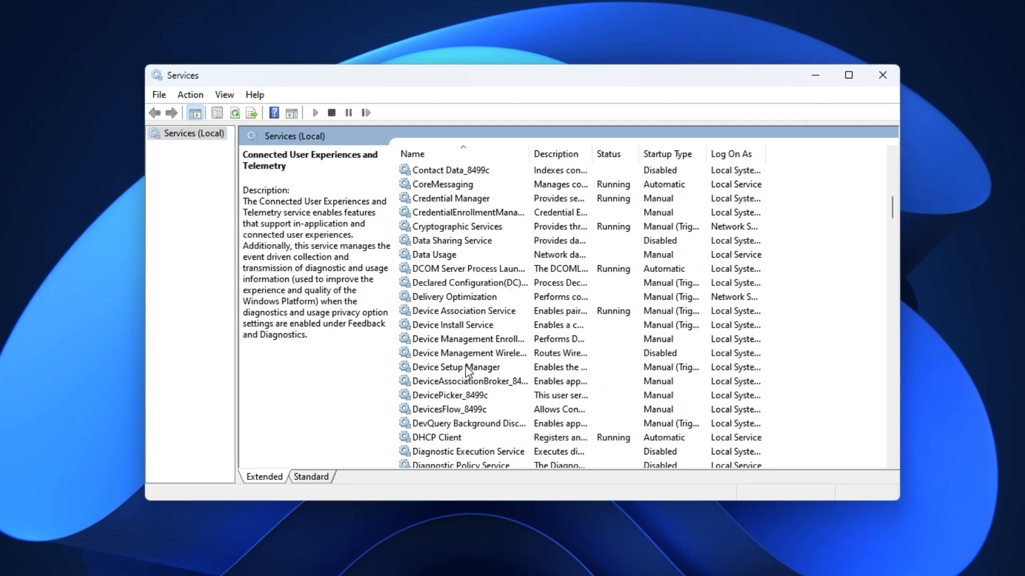
scroll(down, 3)
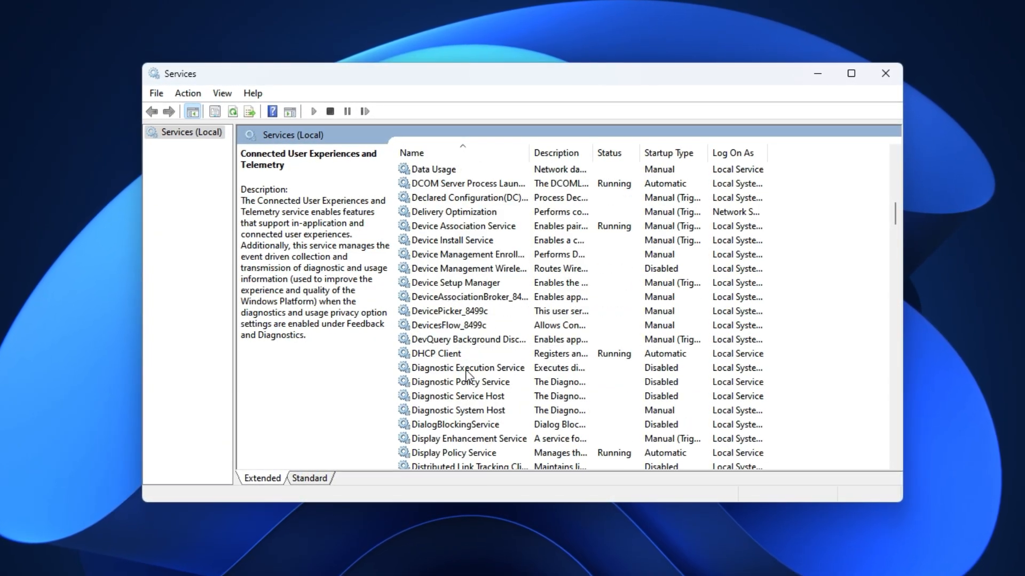
Verify Distributed Link Tracking Client is already Disabled and cancel its properties unchanged.
click(467, 382)
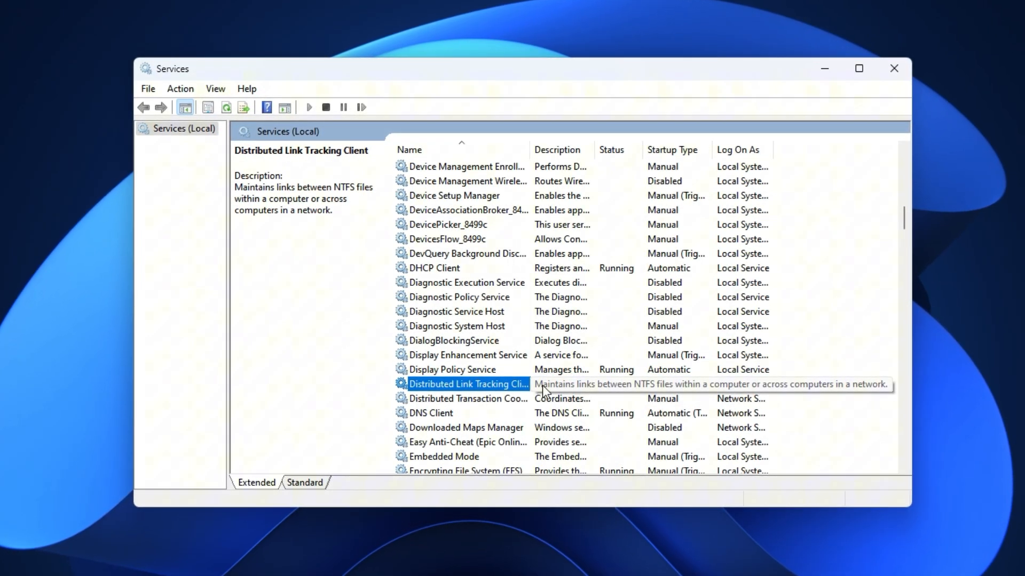
right_click(466, 384)
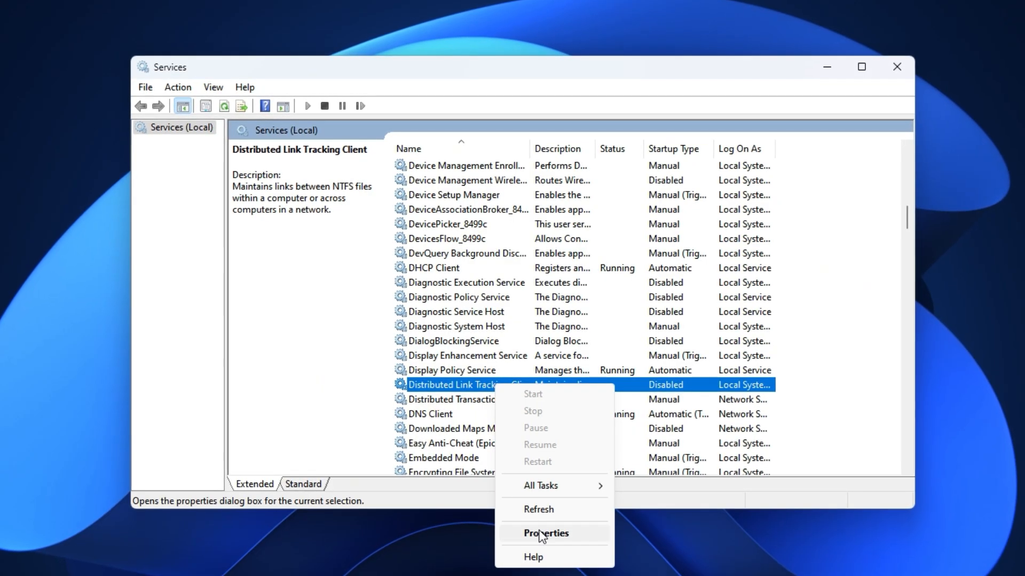
click(545, 534)
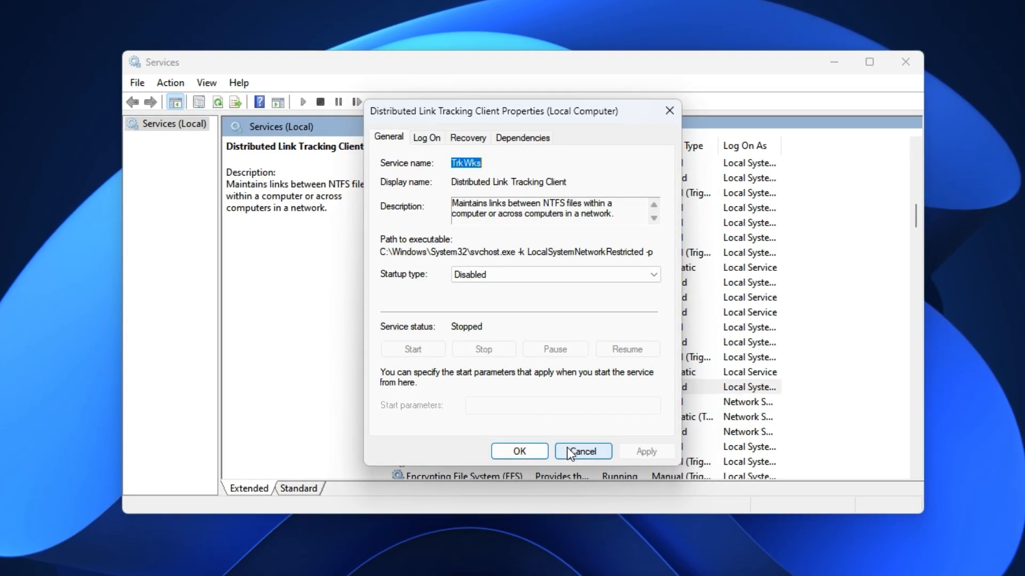
click(582, 451)
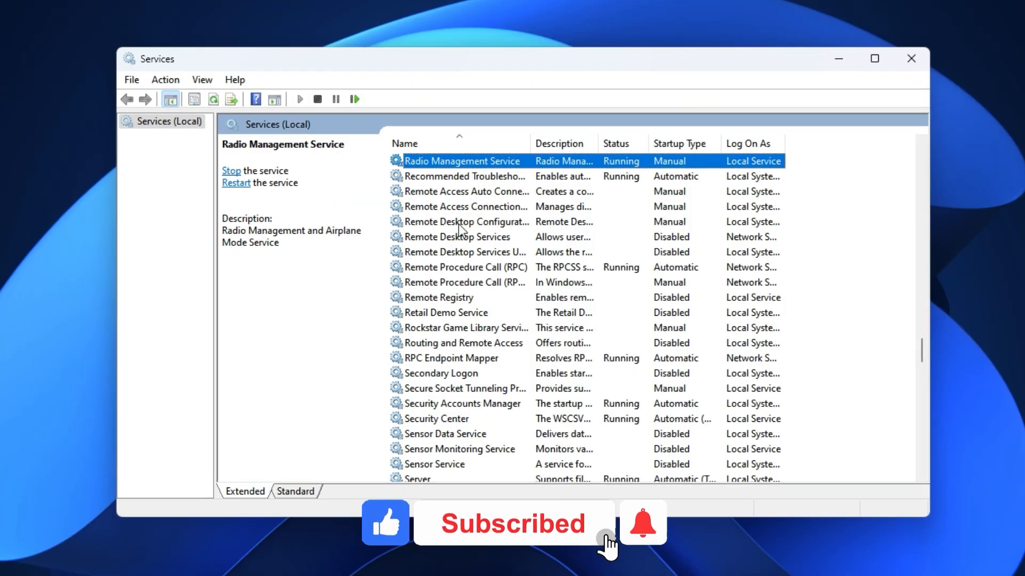
Confirm Remote Registry remains Disabled in its properties with OK.
click(439, 297)
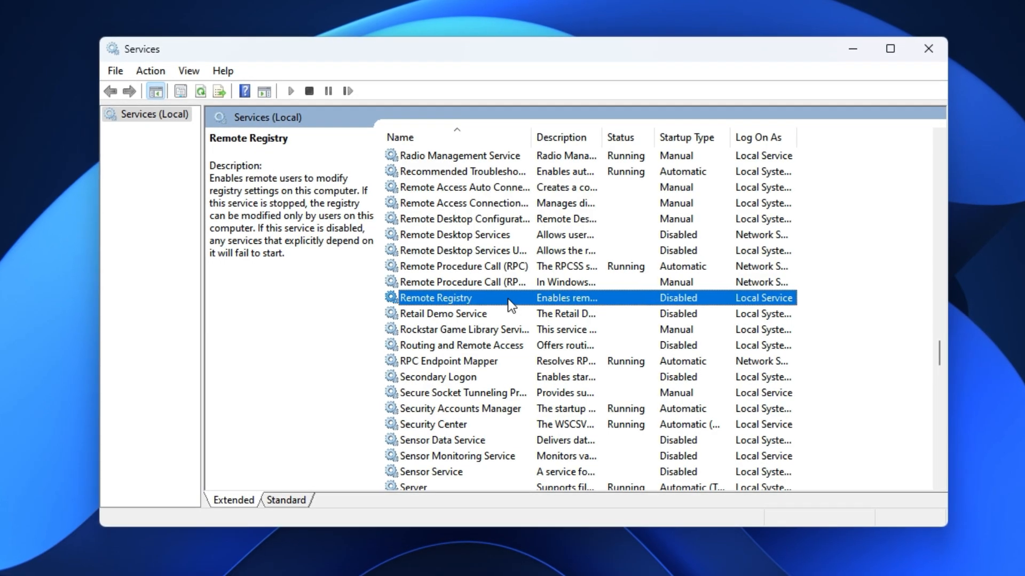
double_click(435, 297)
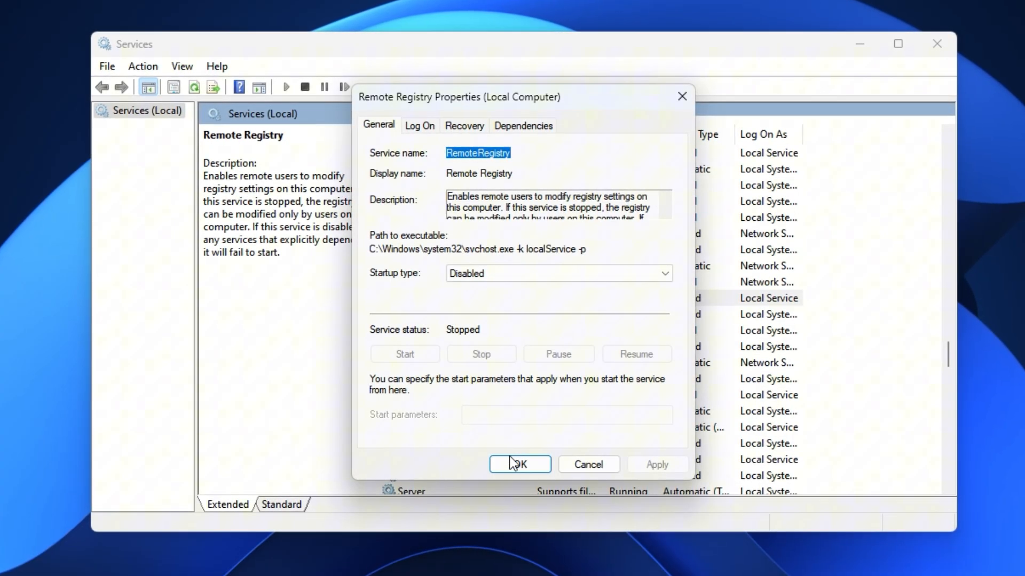
click(519, 464)
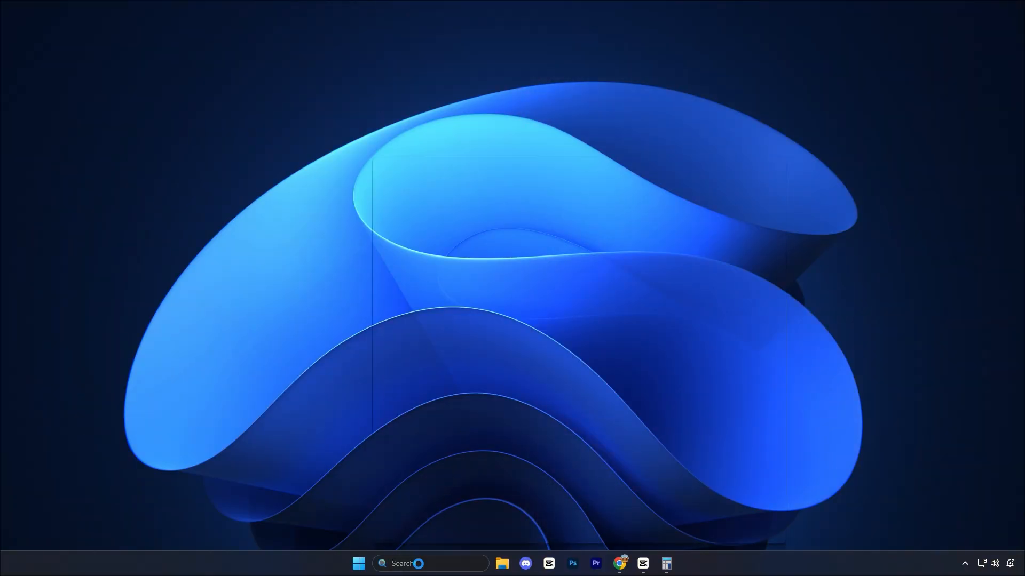
Search 'advance' to reach System Properties, then Performance Options' Advanced page showing a 24576 MB paging total.
text(advanced)
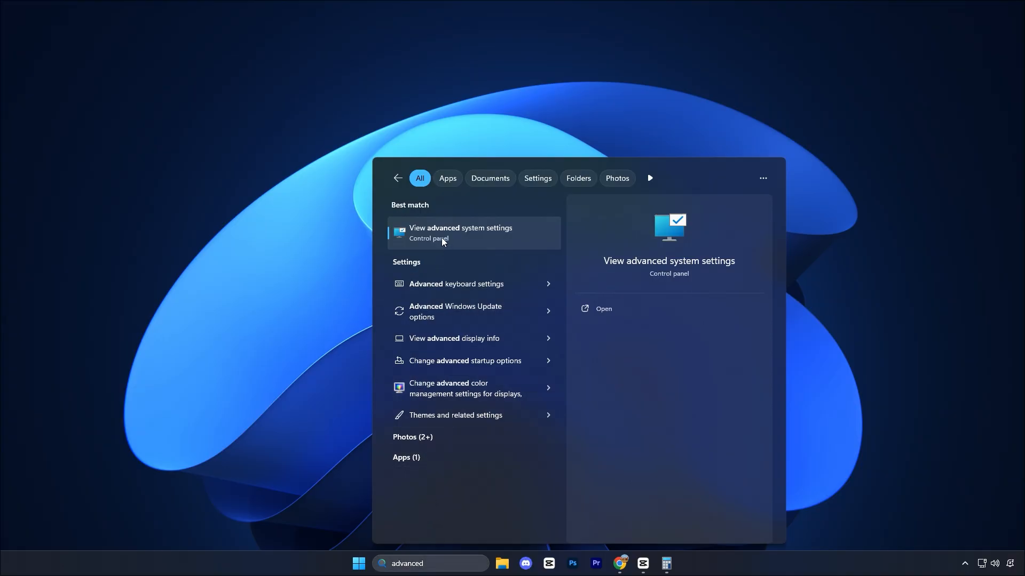
click(461, 233)
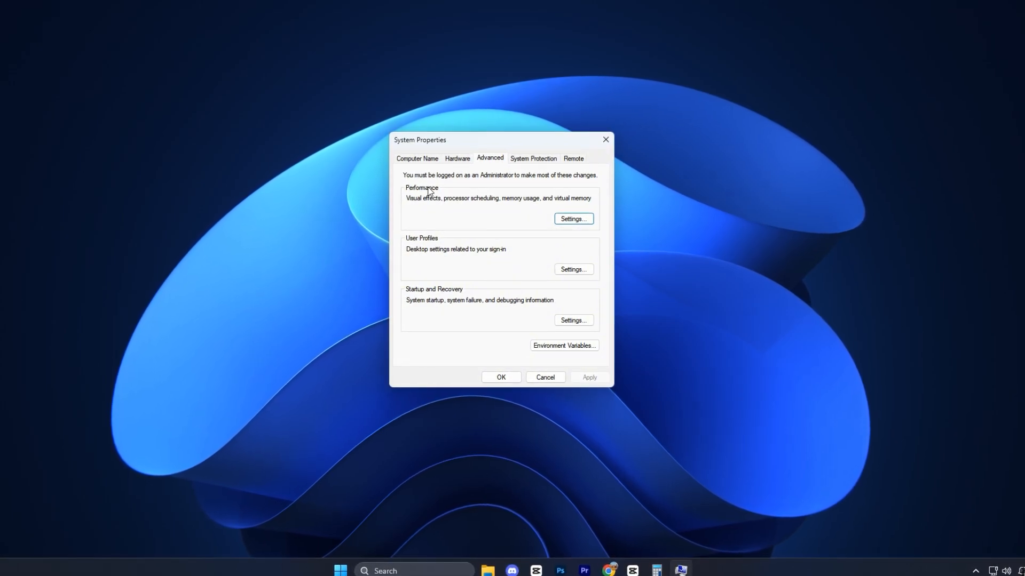
click(573, 218)
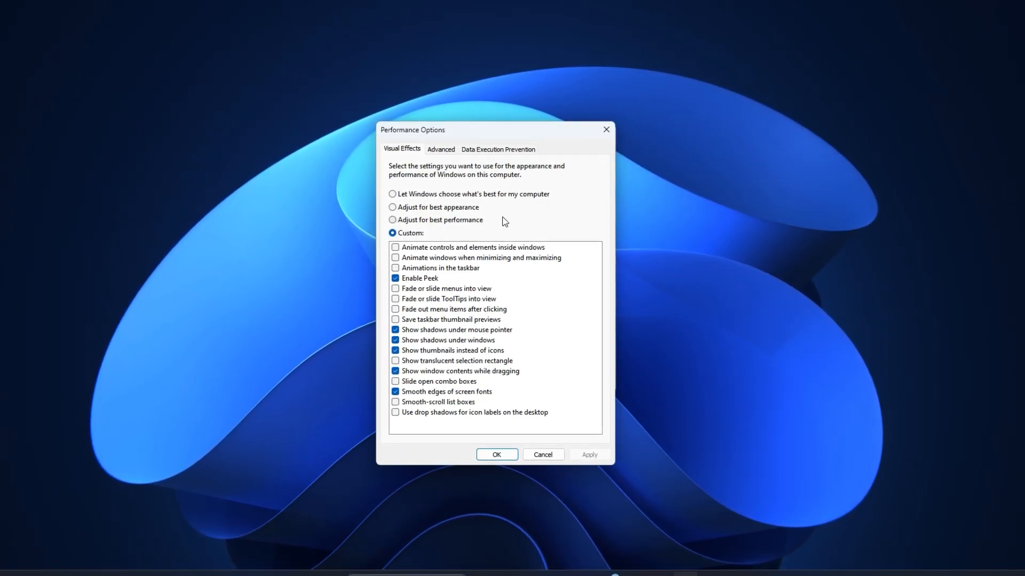
click(440, 149)
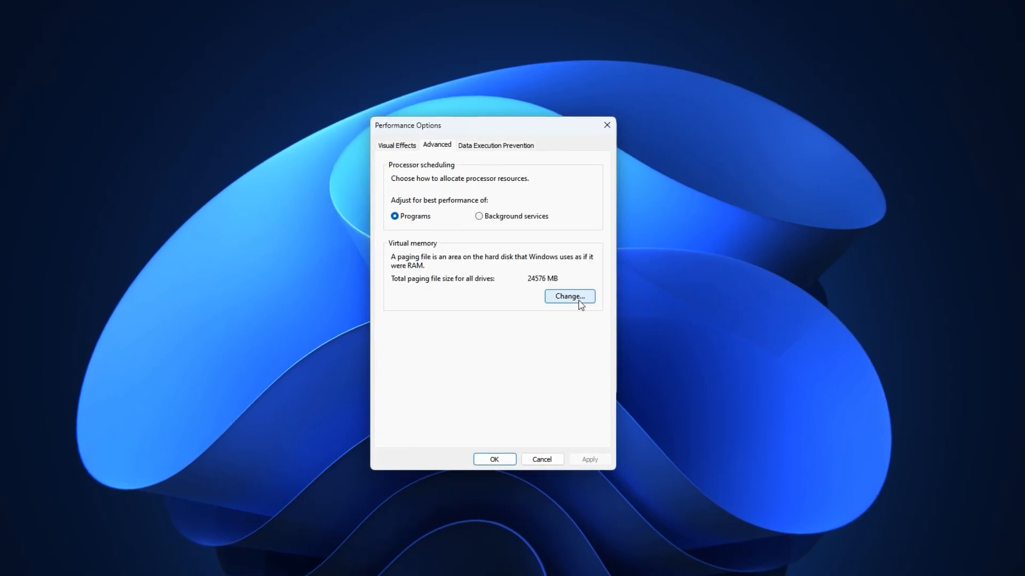
Open Virtual Memory, select drive C: with its 24576–49152 MB custom size and highlight the Initial size value.
click(568, 296)
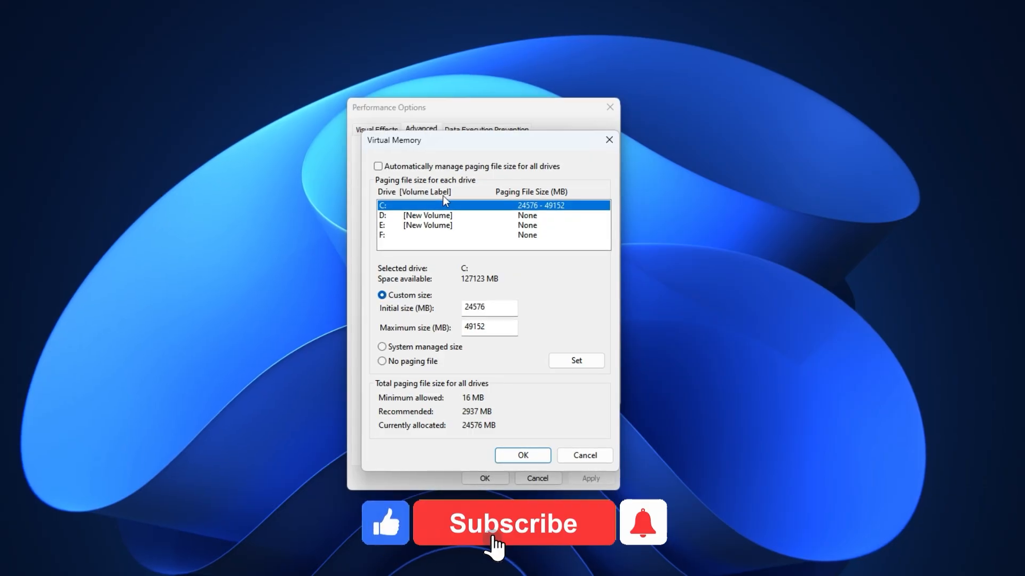
click(513, 523)
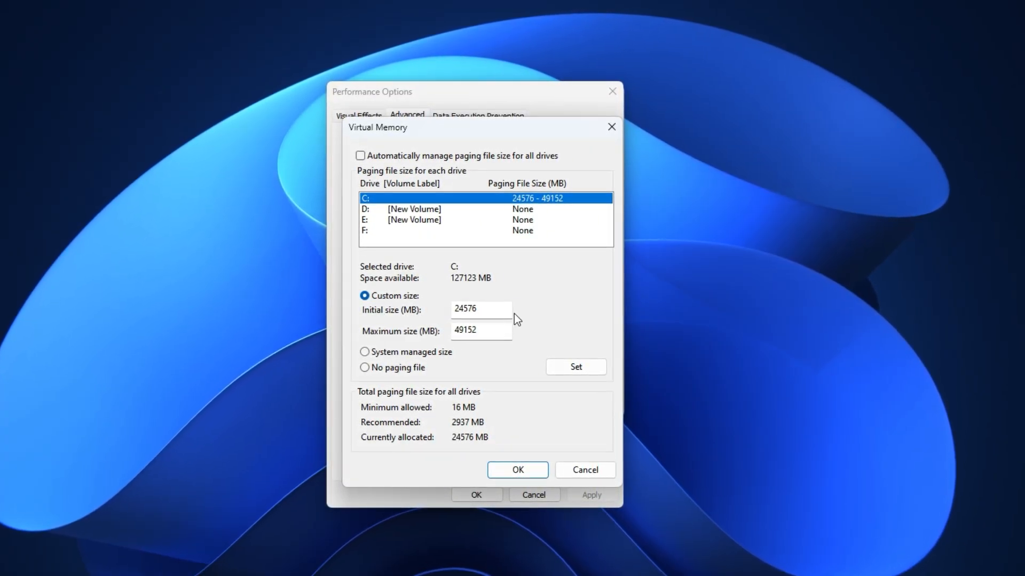
triple_click(480, 309)
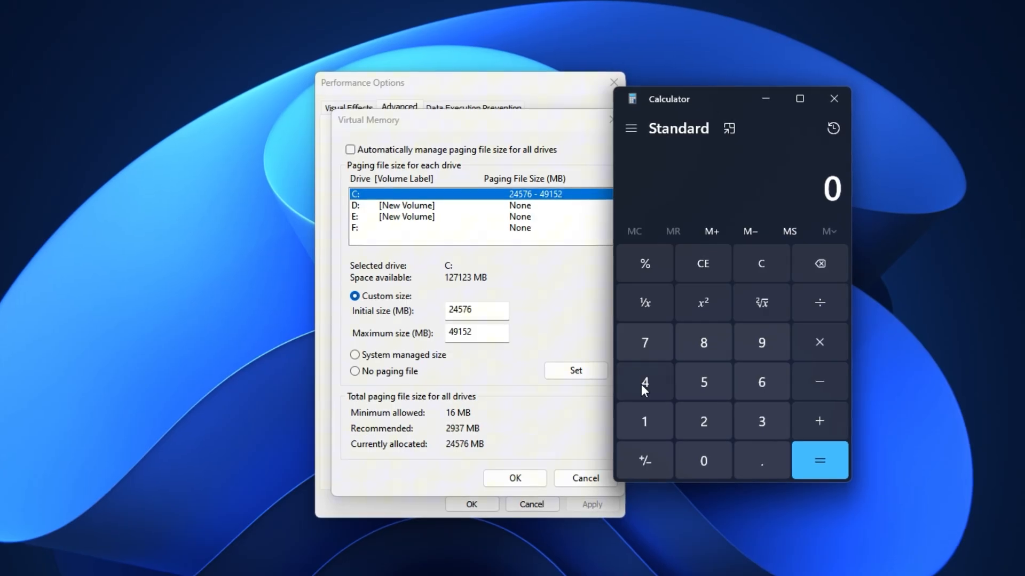
Compute 16 × 1024 × 3 = 49,152 MB in Calculator and select the Maximum size field.
click(643, 421)
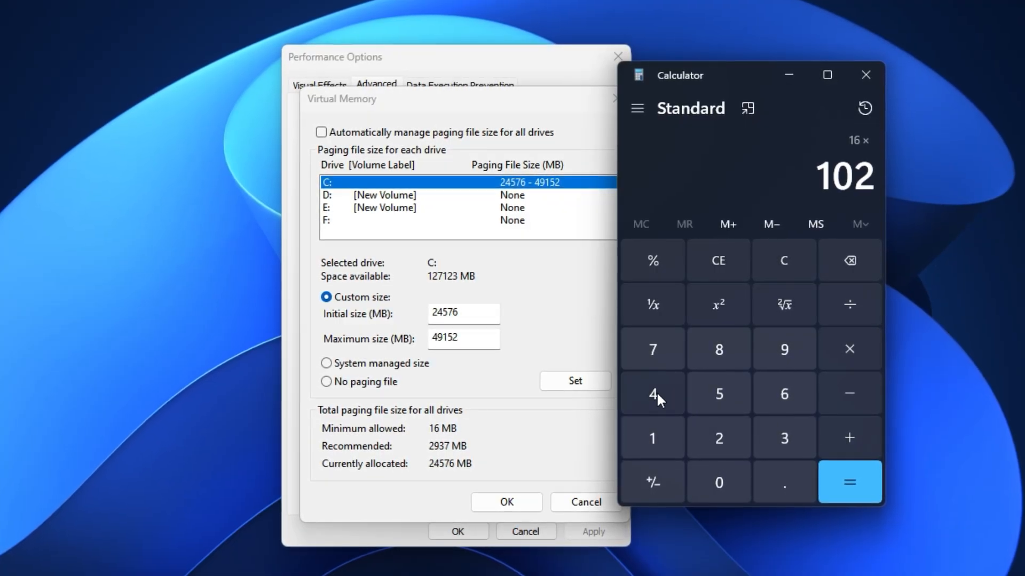
click(849, 483)
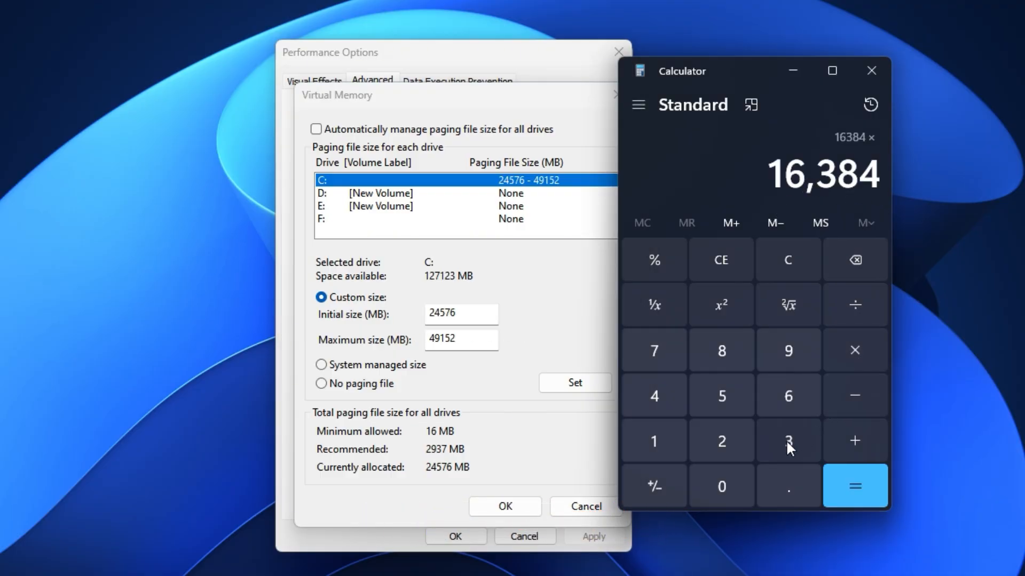
click(854, 486)
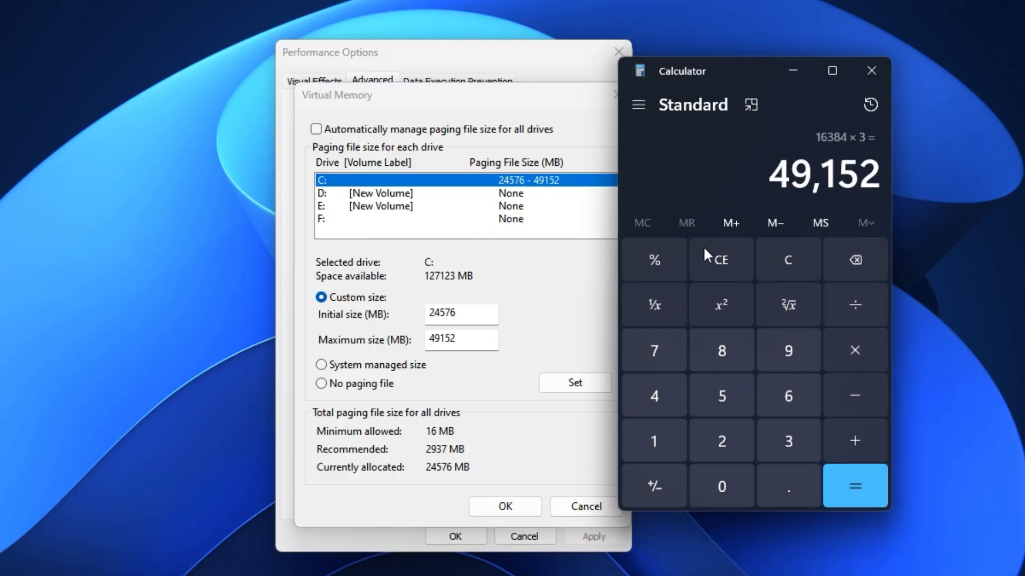
triple_click(460, 338)
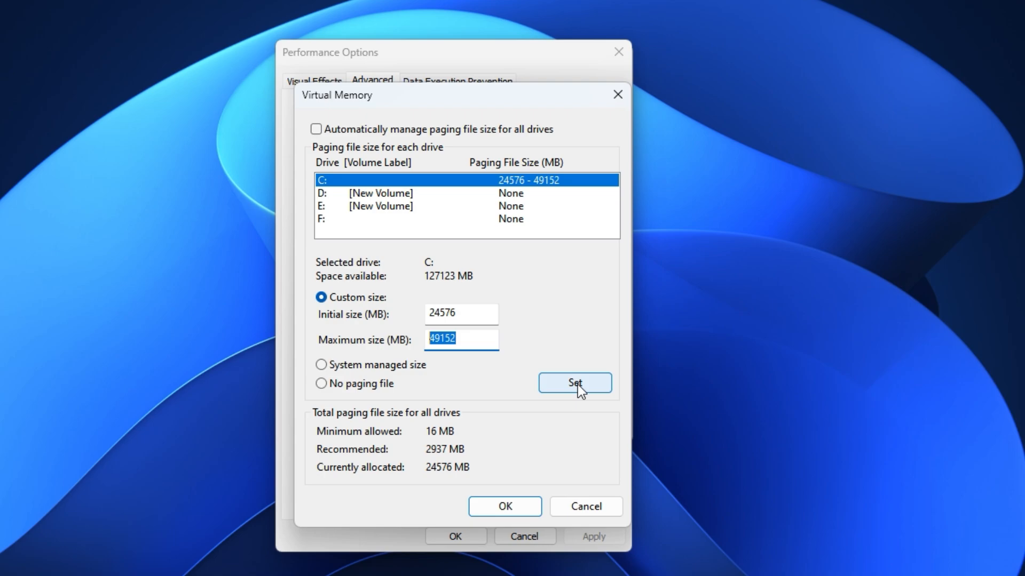
mouse_move(500, 385)
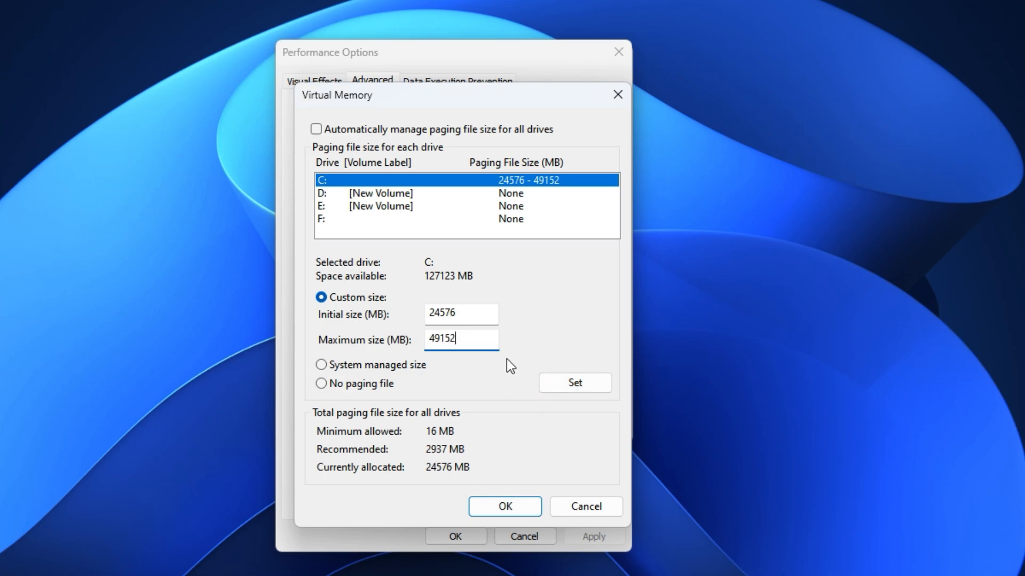
mouse_move(503, 399)
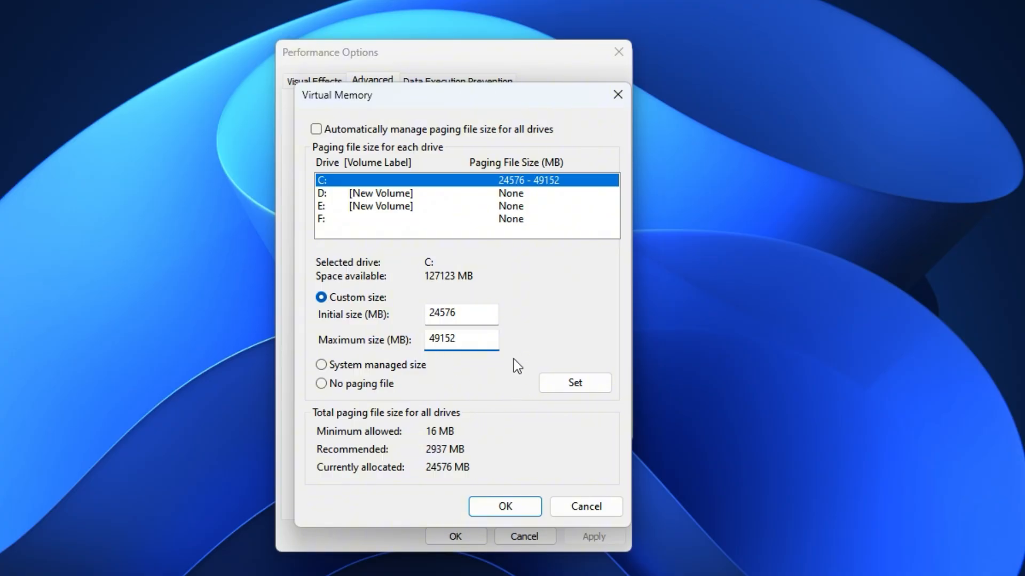
mouse_move(451, 366)
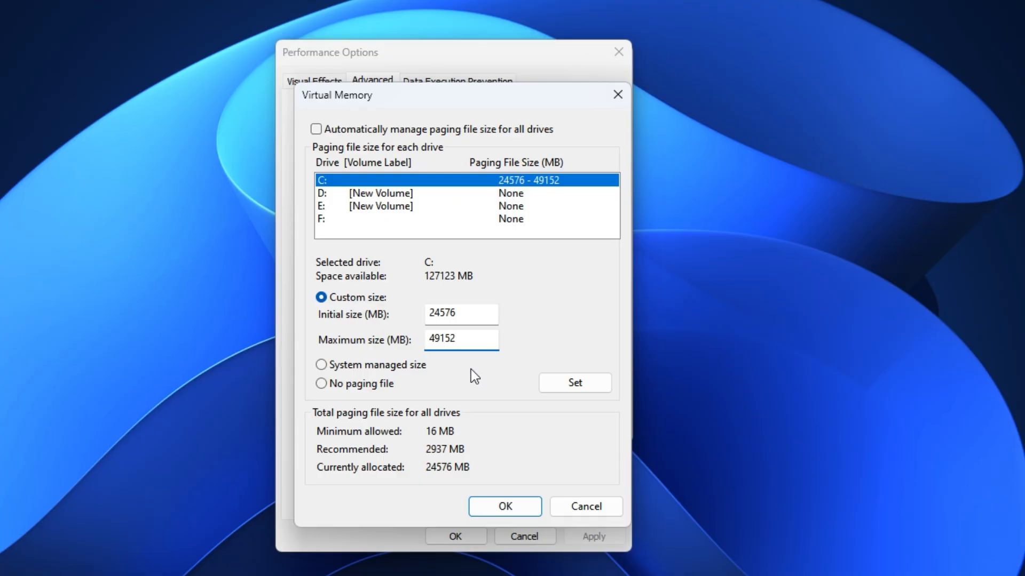
click(460, 339)
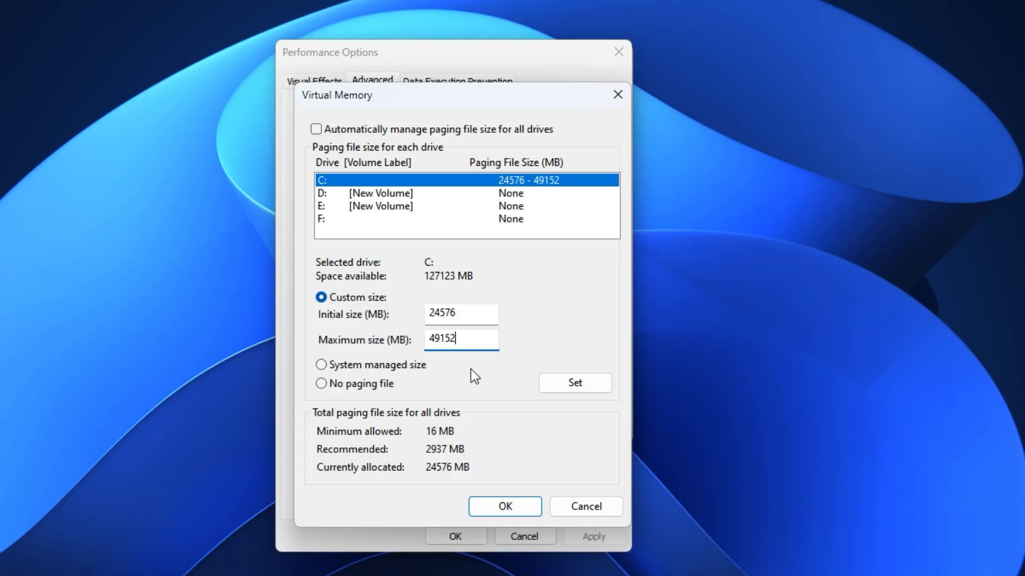